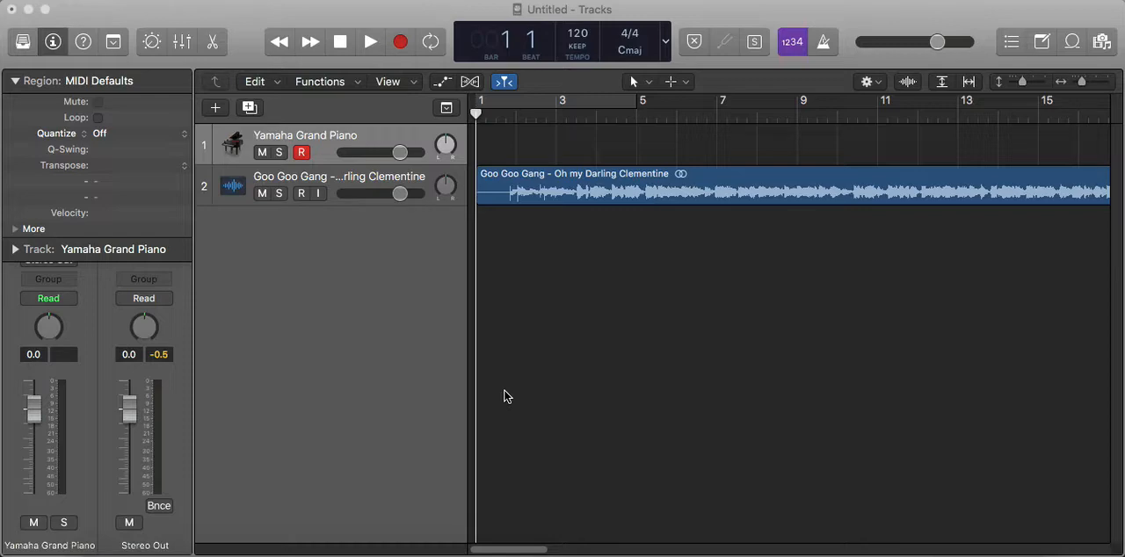
- Bring up the macOS app switcher with Cmd+Tab
{"action": "key", "text": "Cmd+Tab"}
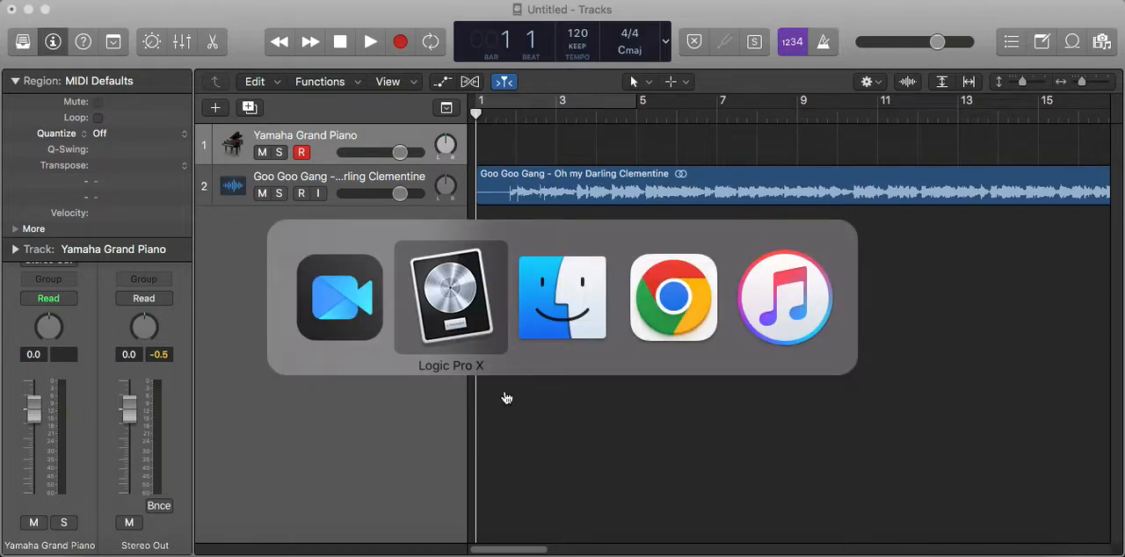
- Switch to Chrome and scroll Goo Goo Gang's Spotify page through Popular songs and Albums
{"action": "left_click", "coordinate": [672, 297]}
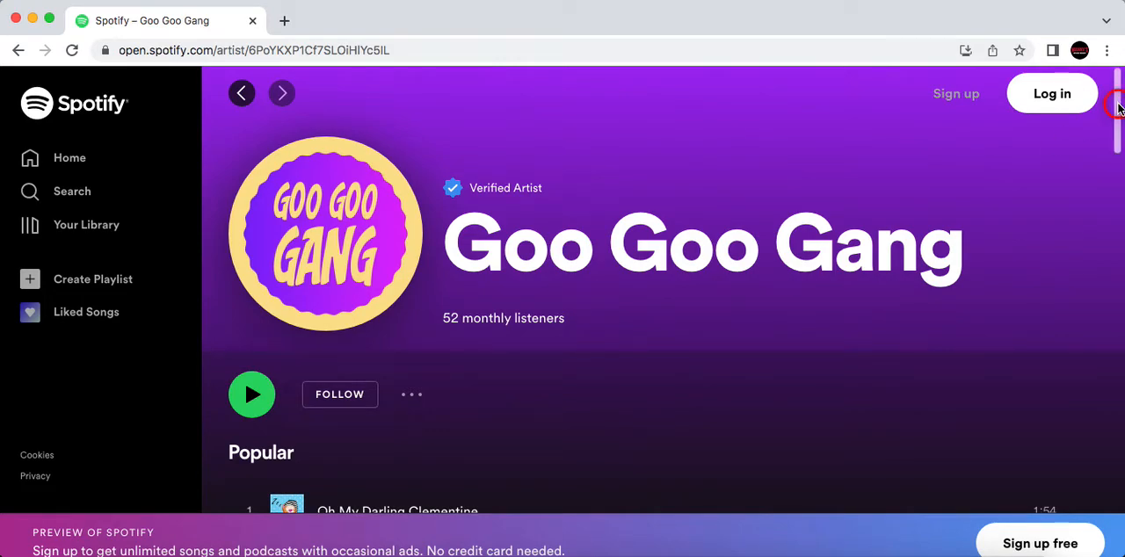
{"action": "scroll", "scroll_direction": "down", "scroll_amount": 3}
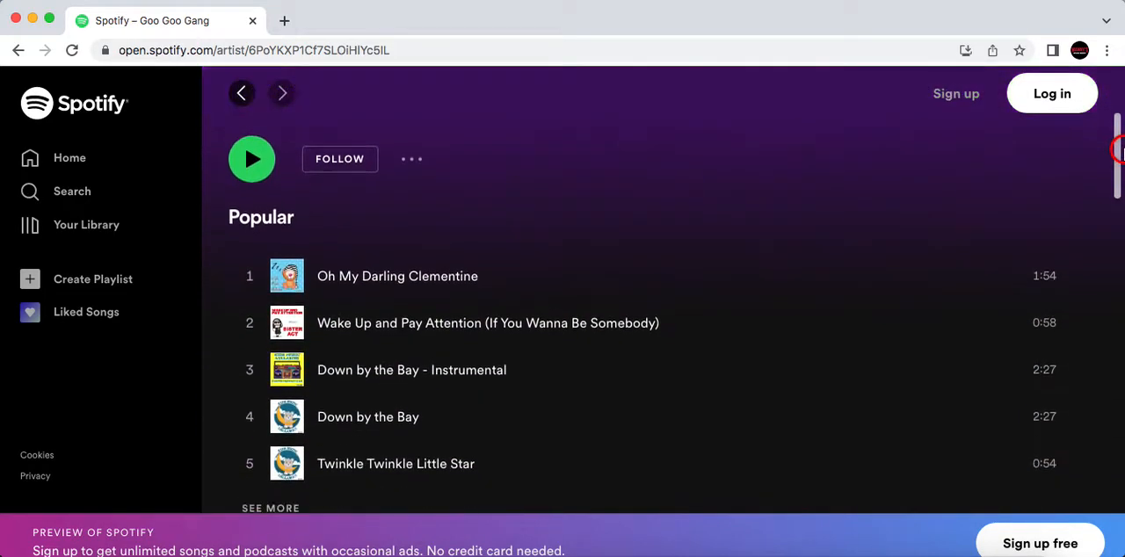
{"action": "scroll", "scroll_direction": "down", "scroll_amount": 3}
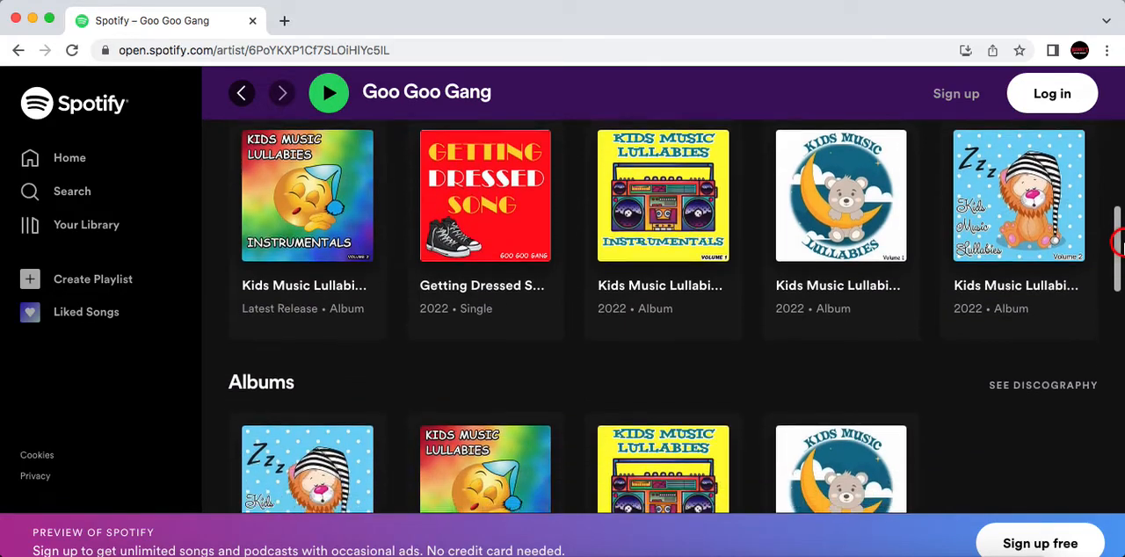
{"action": "scroll", "scroll_direction": "down", "scroll_amount": 3}
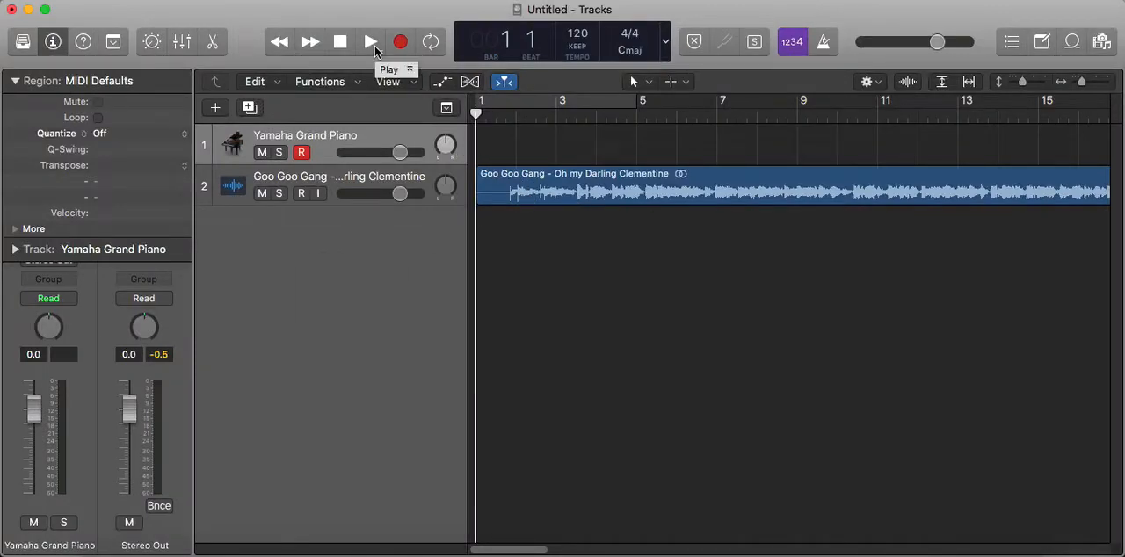
- Play the Clementine track from the control bar, then stop playback
{"action": "left_click", "coordinate": [370, 41]}
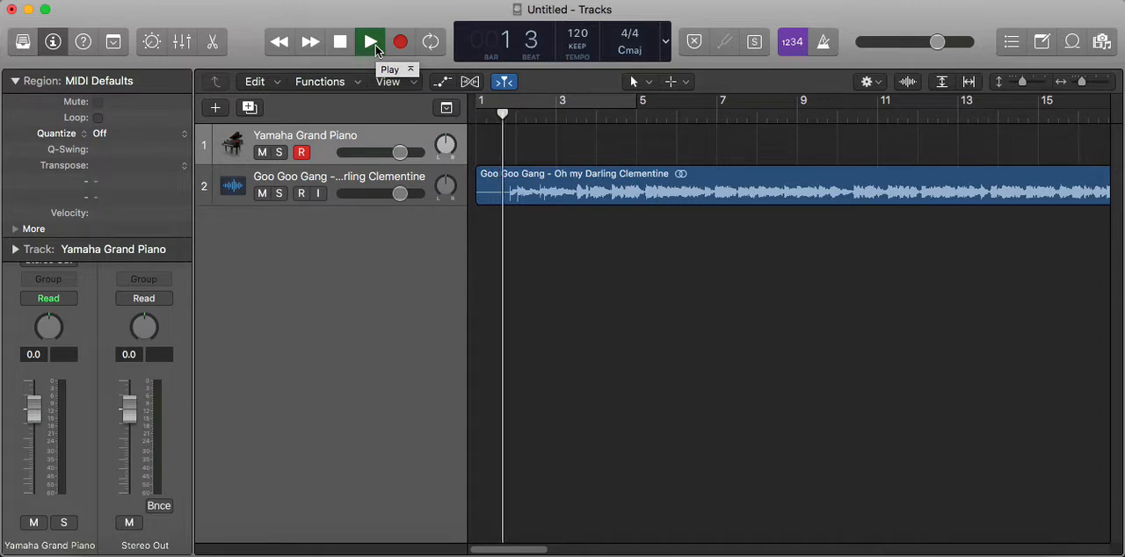
{"action": "left_click", "coordinate": [370, 42]}
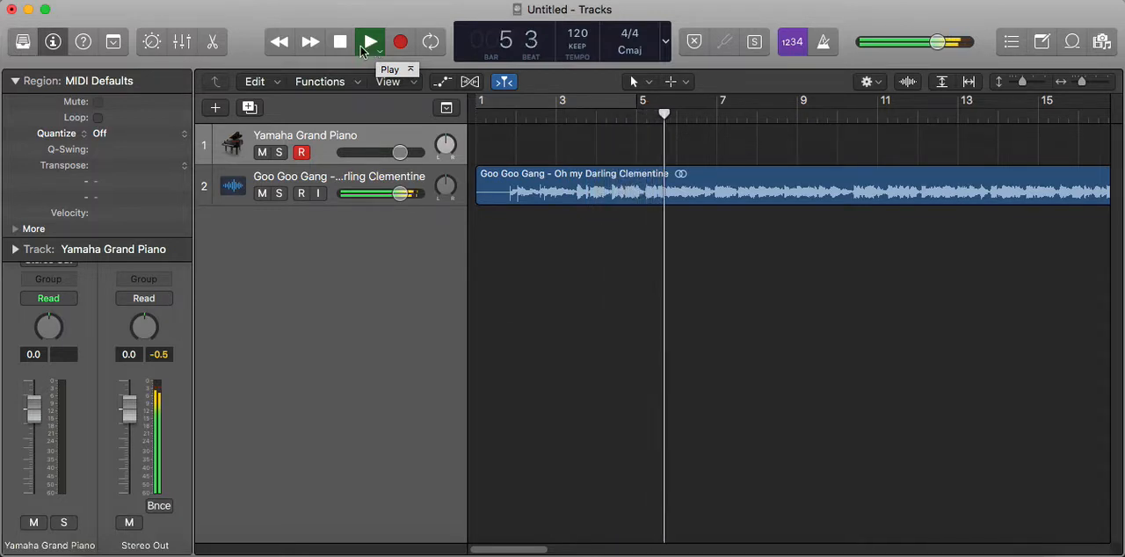
{"action": "left_click", "coordinate": [369, 42]}
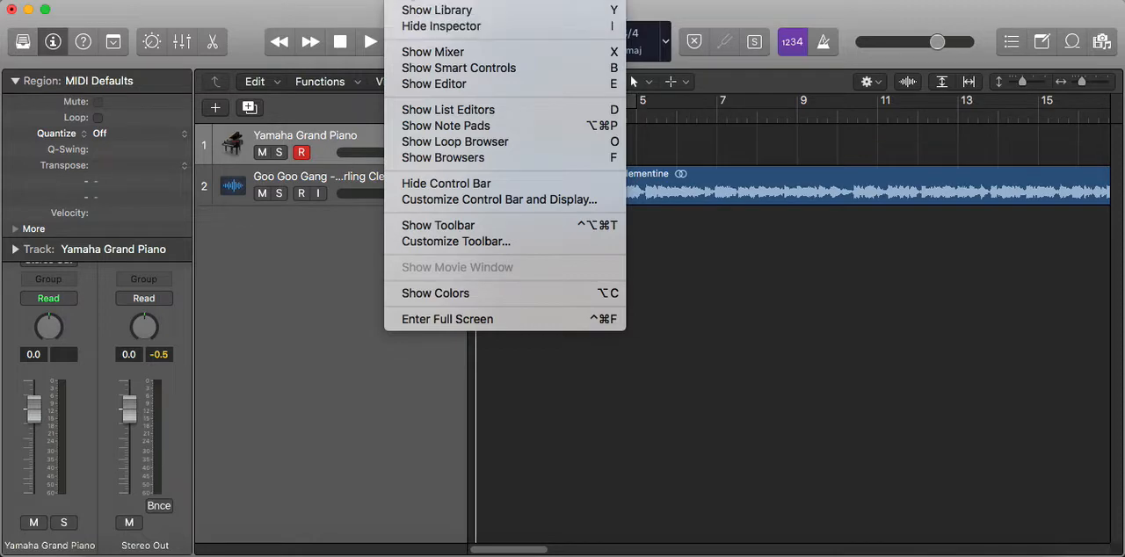
{"action": "mouse_move", "coordinate": [441, 26]}
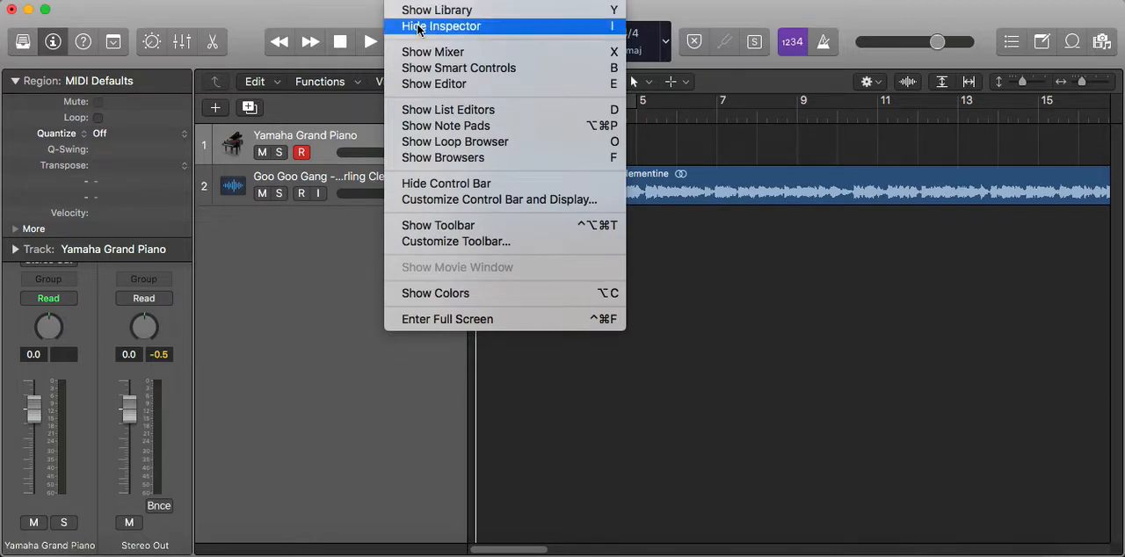
- Hide the inspector from the View menu, then show it again with the piano track's settings
{"action": "left_click", "coordinate": [441, 26]}
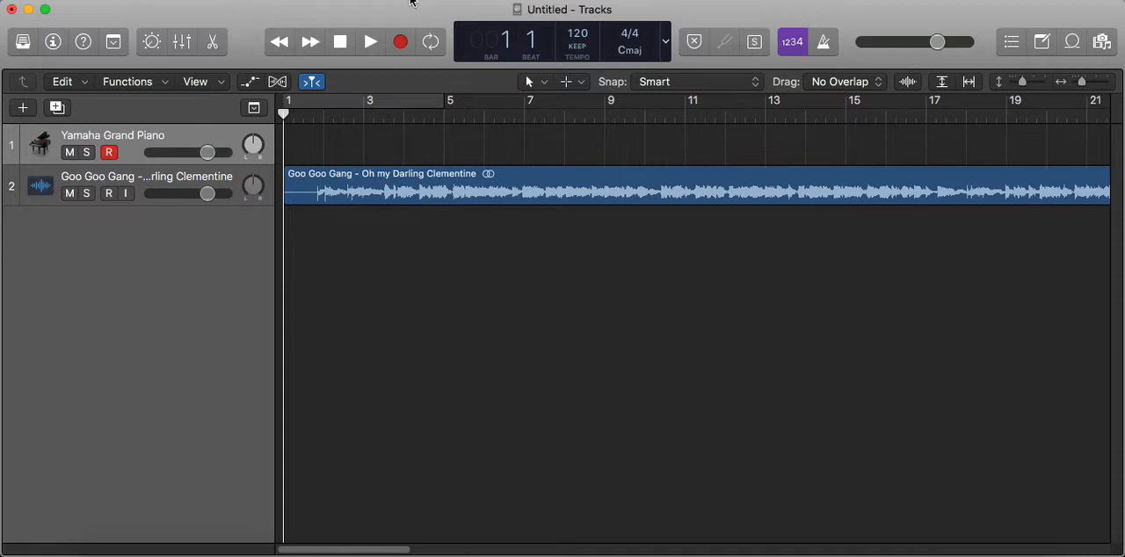
{"action": "left_click", "coordinate": [53, 41]}
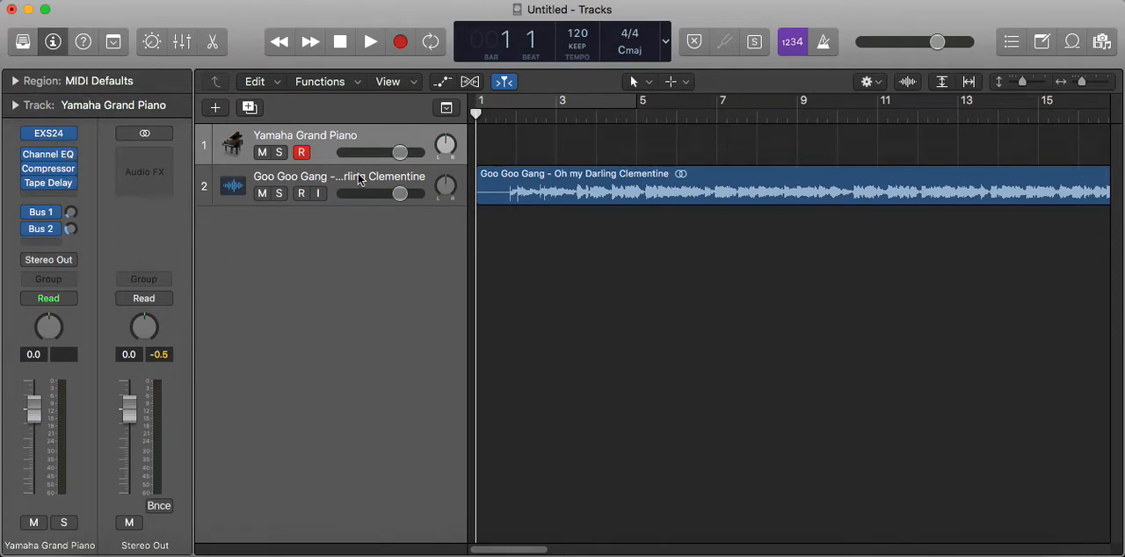
- Select the Goo Goo Gang region and expand its Region inspector to the Transpose setting
{"action": "left_click", "coordinate": [338, 185]}
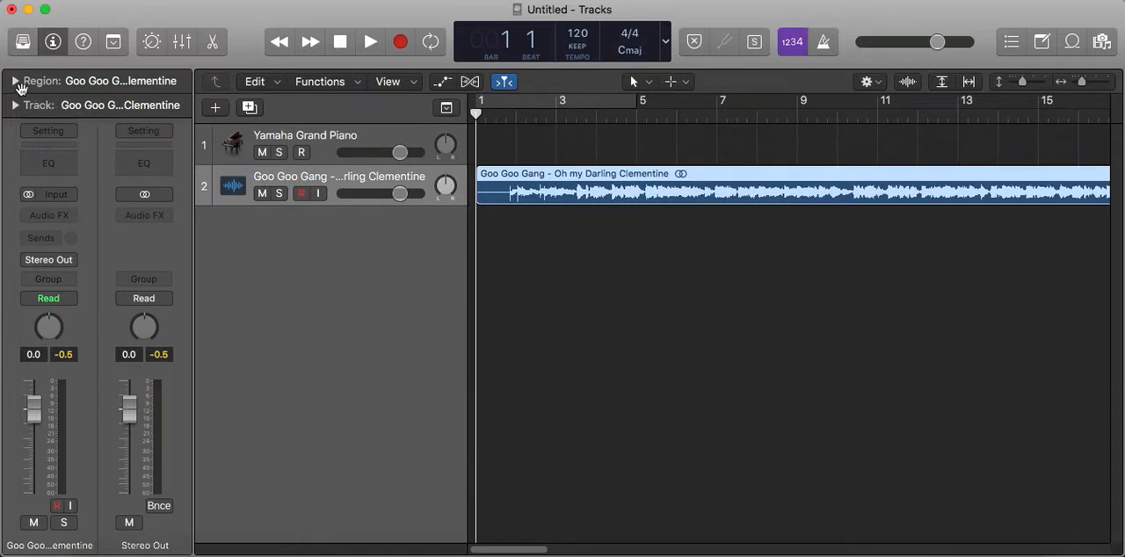
{"action": "left_click", "coordinate": [14, 81]}
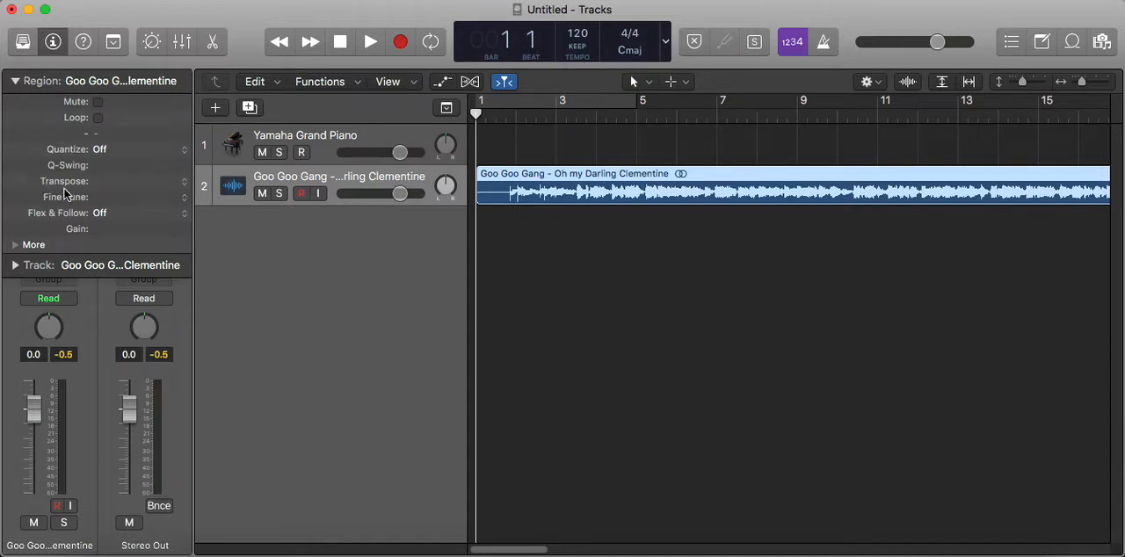
{"action": "mouse_move", "coordinate": [112, 184]}
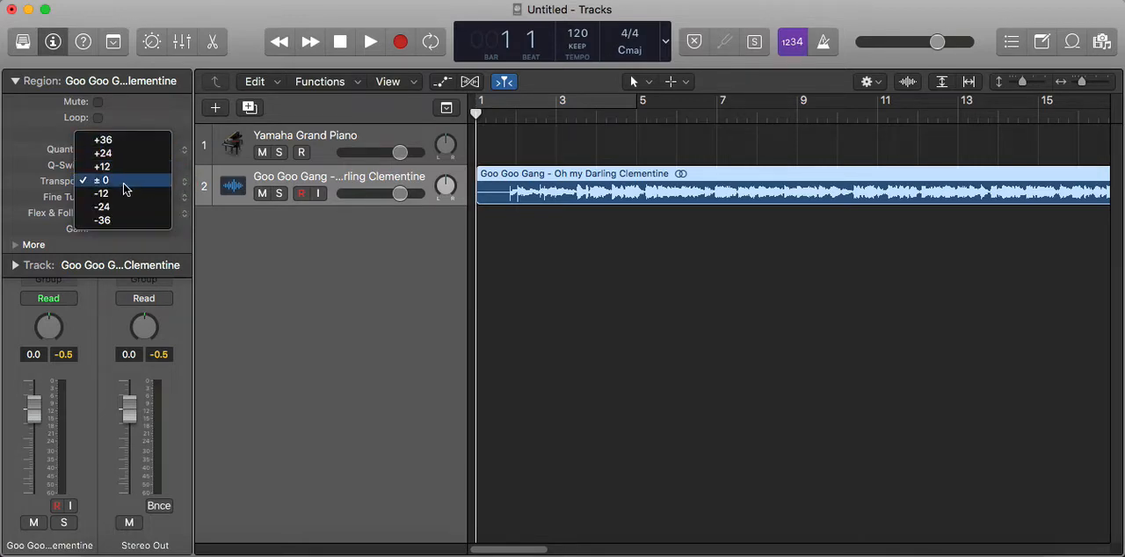
{"action": "left_click", "coordinate": [103, 180]}
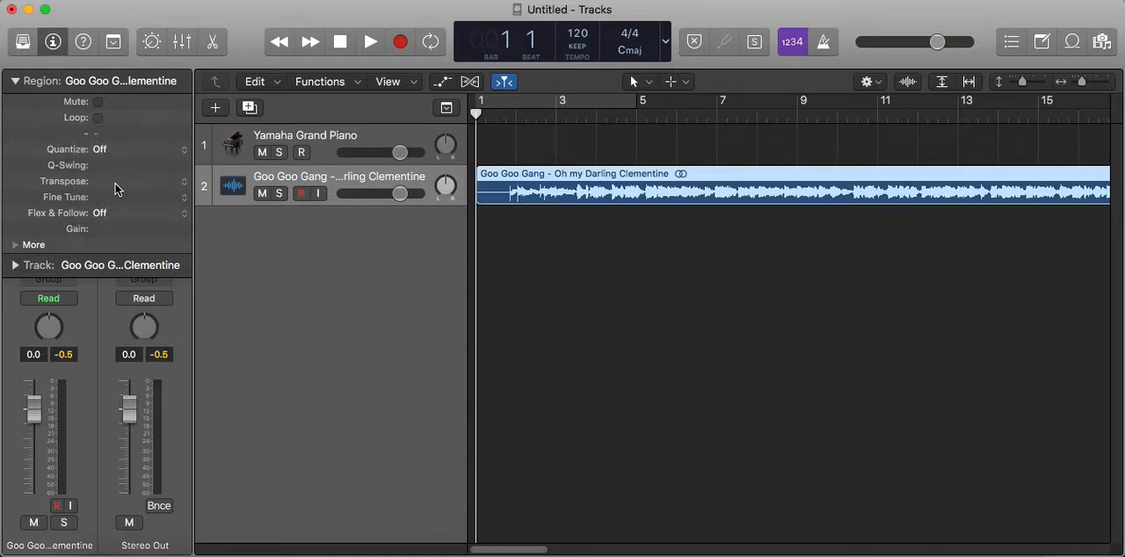
{"action": "left_click", "coordinate": [124, 183]}
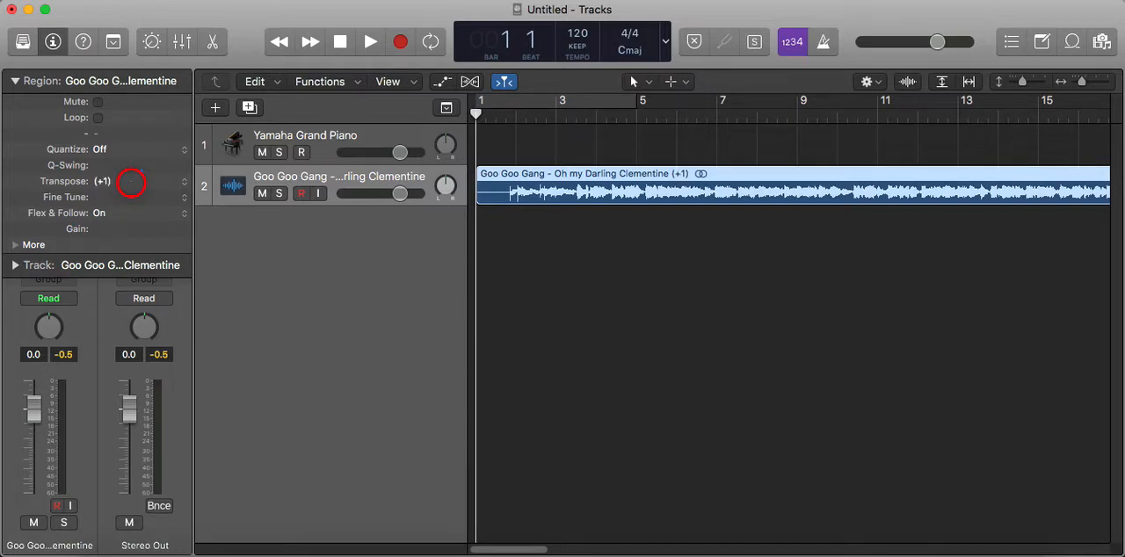
- Transpose the region up to +4, then down to +2 semitones, and play it
{"action": "left_click_drag", "start_coordinate": [130, 182], "coordinate": [140, 171]}
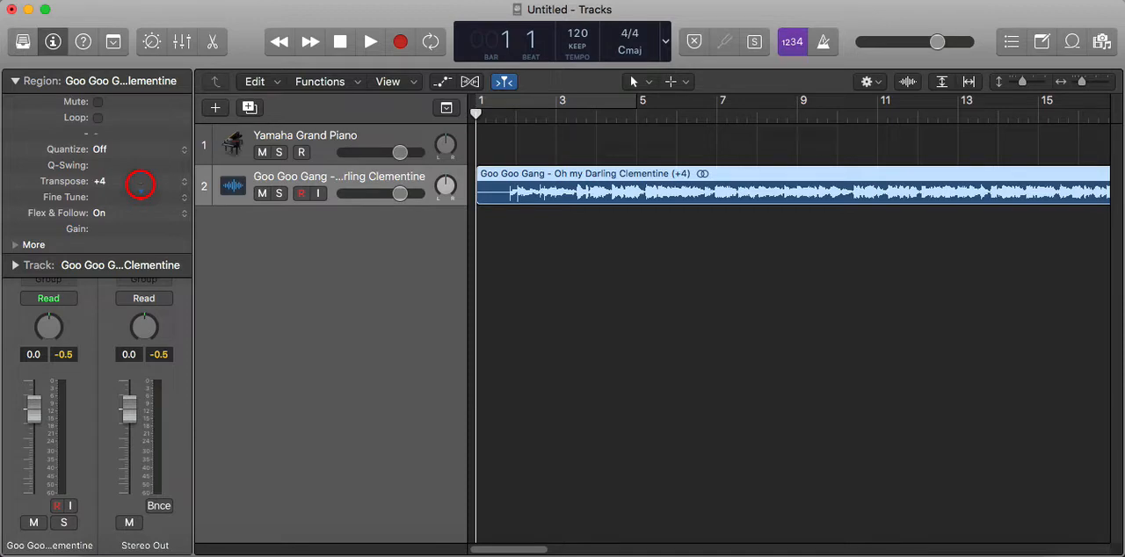
{"action": "left_click_drag", "start_coordinate": [140, 179], "coordinate": [140, 188]}
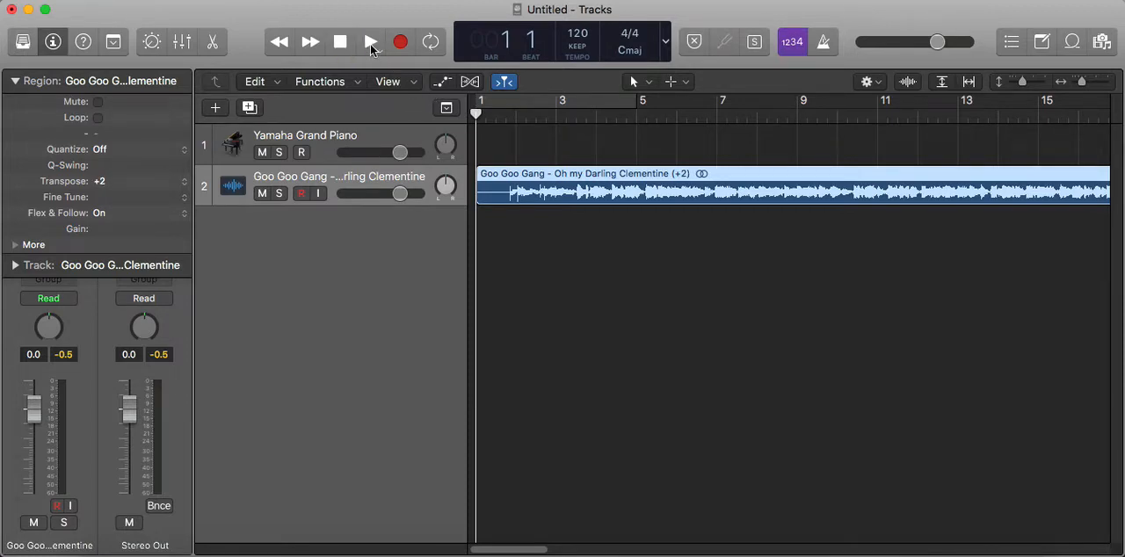
{"action": "left_click", "coordinate": [370, 42]}
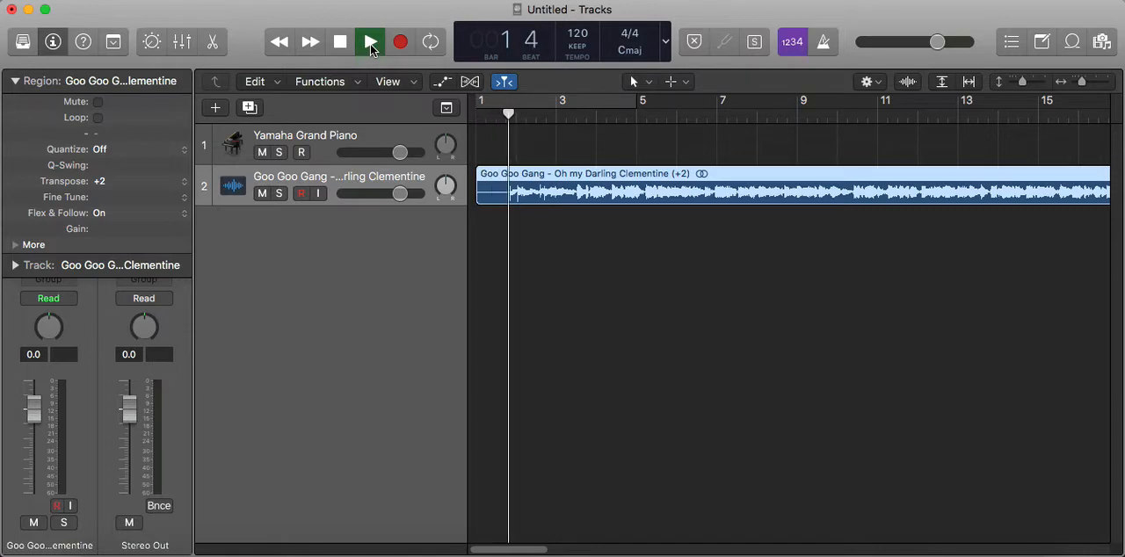
{"action": "left_click", "coordinate": [370, 42]}
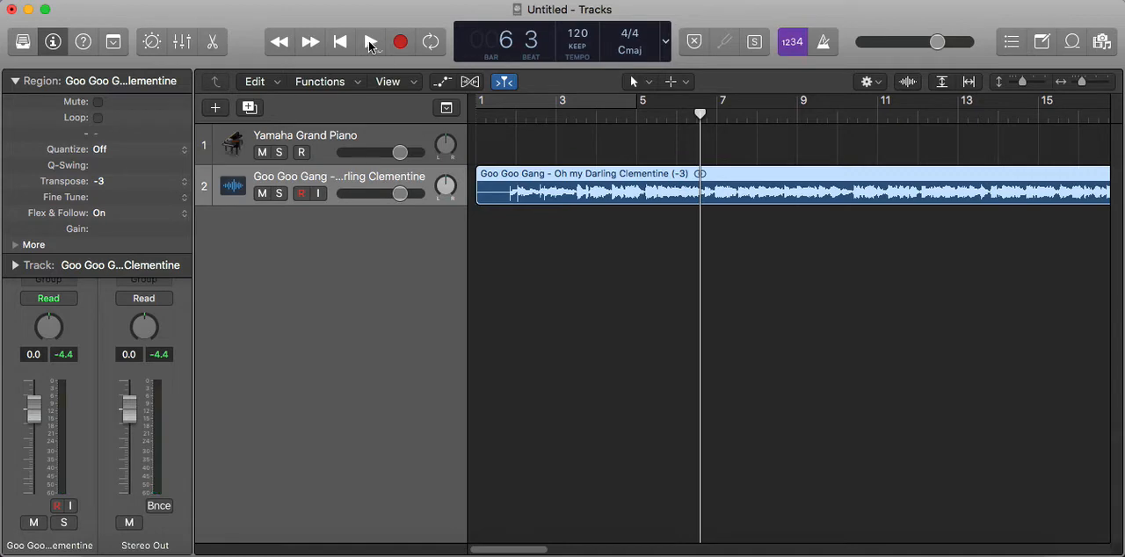
- Play the region transposed down three semitones, then stop playback
{"action": "left_click", "coordinate": [369, 41]}
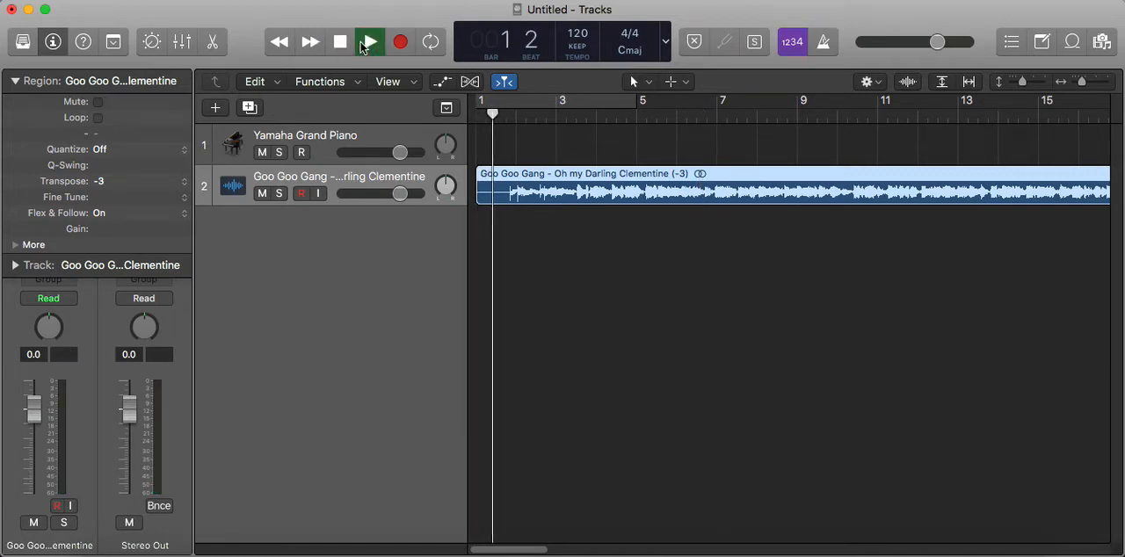
{"action": "left_click", "coordinate": [368, 42]}
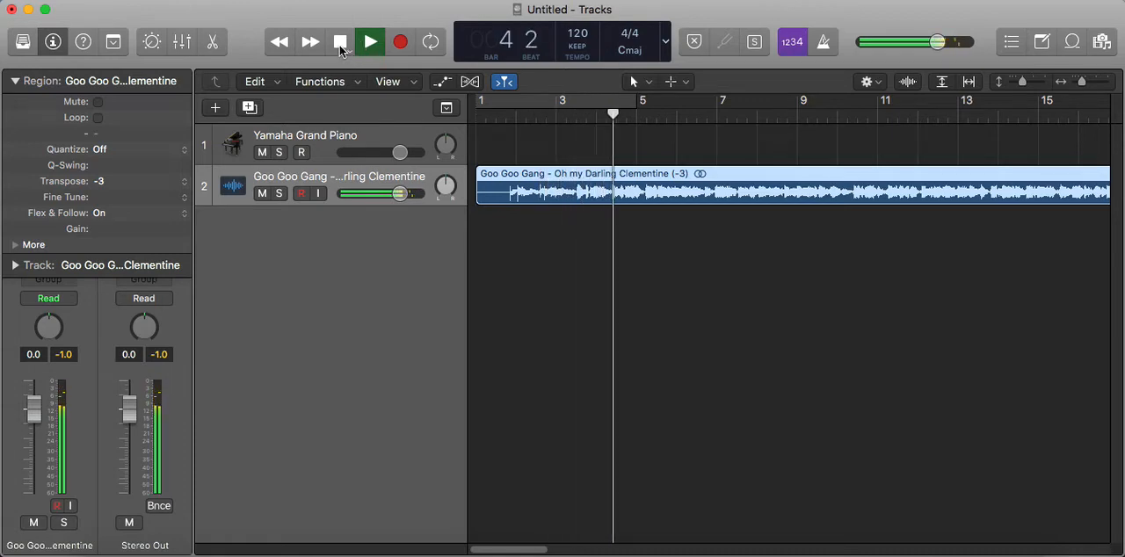
{"action": "left_click", "coordinate": [340, 42]}
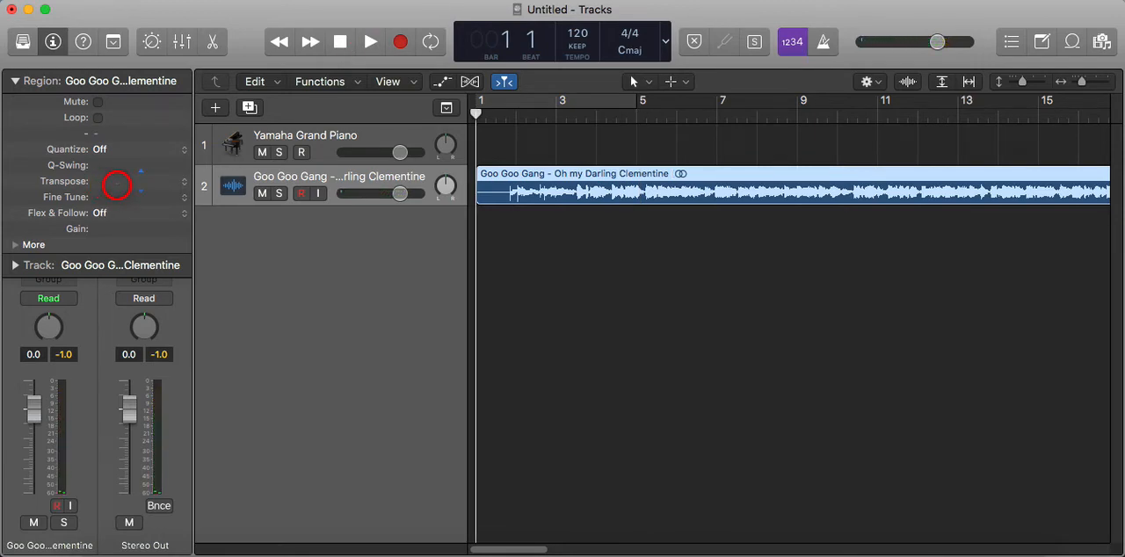
- Set the region's Transpose back to 0, play it, then stop playback
{"action": "left_click_drag", "start_coordinate": [117, 185], "coordinate": [123, 172]}
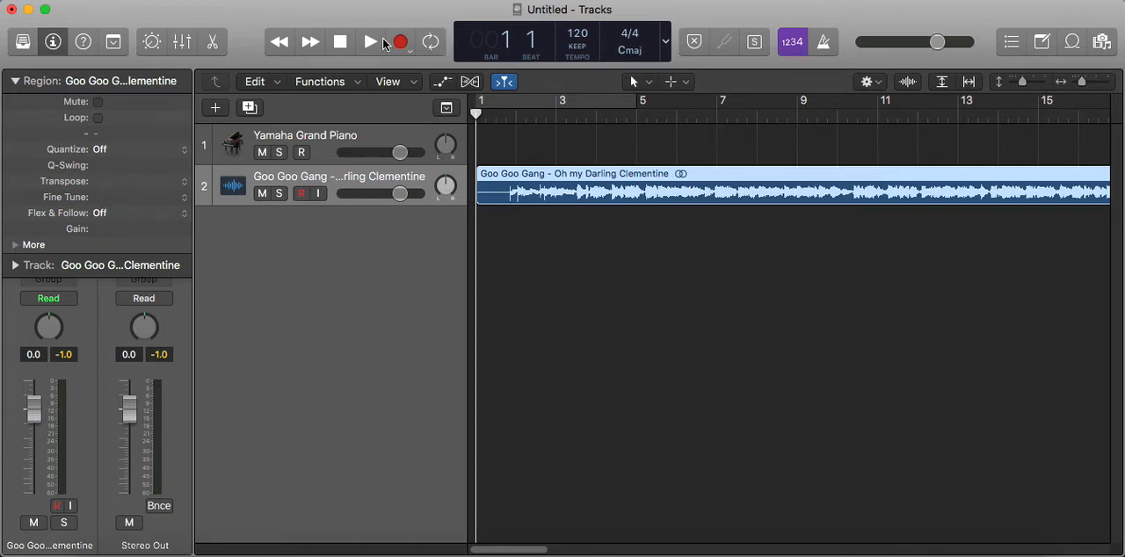
{"action": "left_click", "coordinate": [370, 41]}
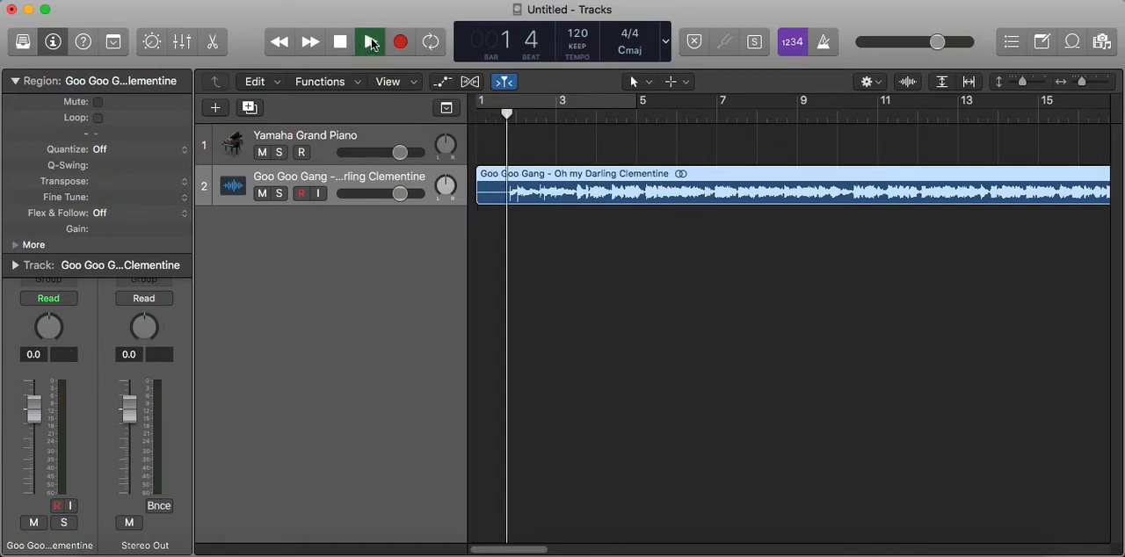
{"action": "left_click", "coordinate": [369, 41]}
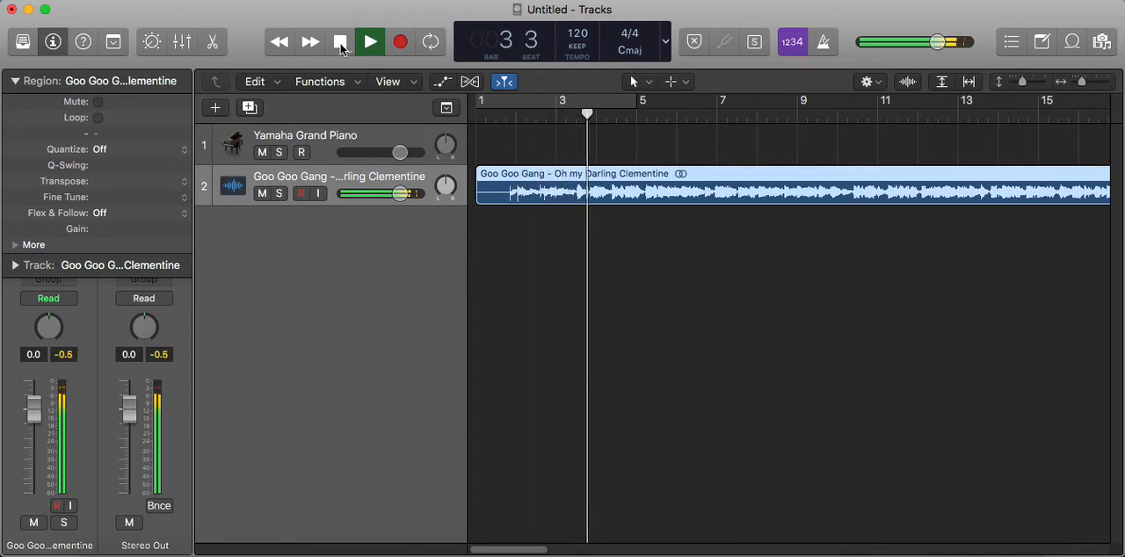
{"action": "left_click", "coordinate": [340, 41]}
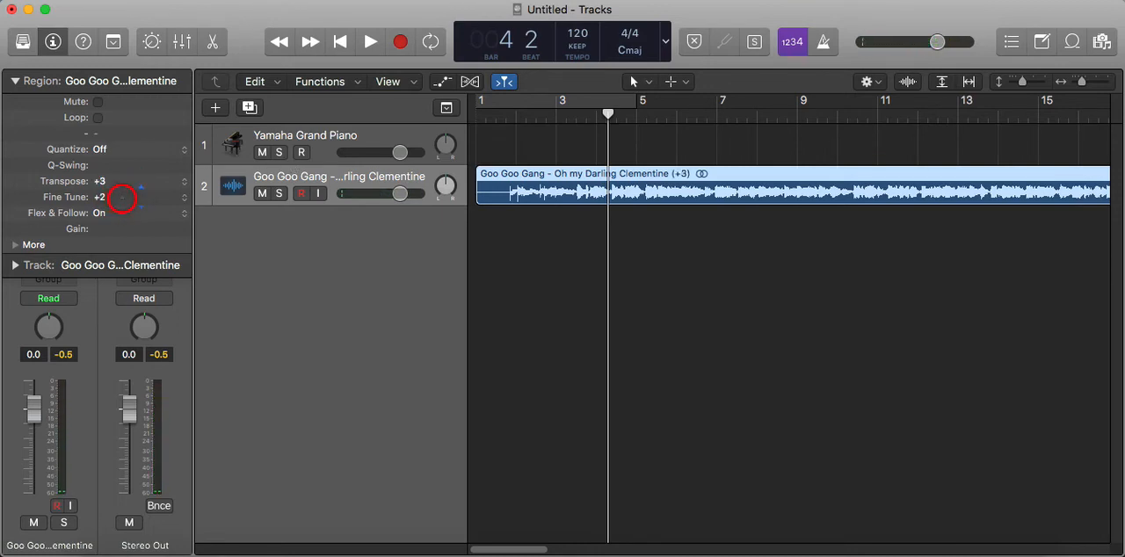
{"action": "left_click_drag", "start_coordinate": [99, 197], "coordinate": [99, 189]}
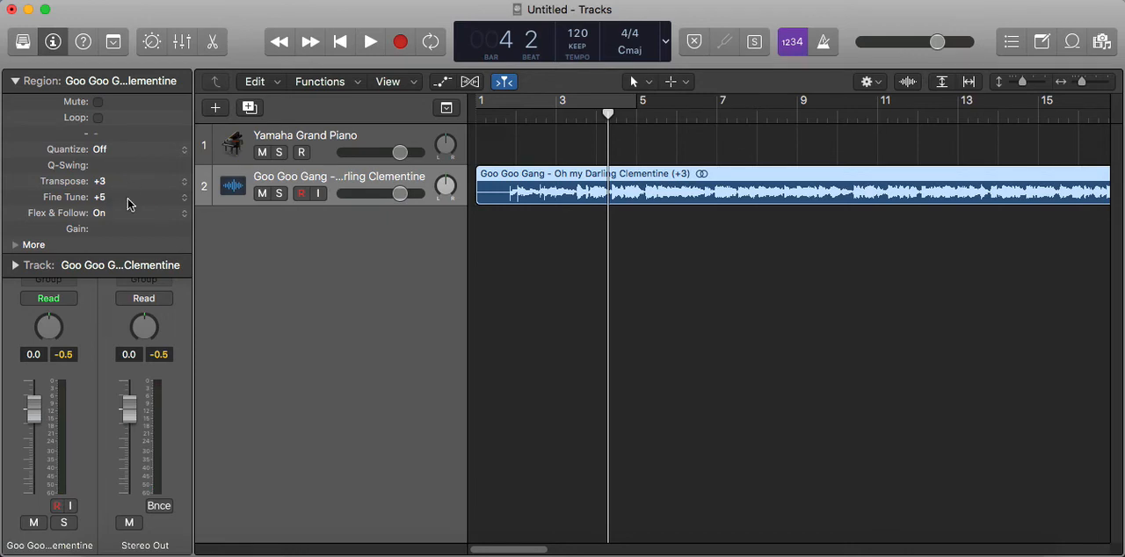
{"action": "left_click", "coordinate": [369, 42]}
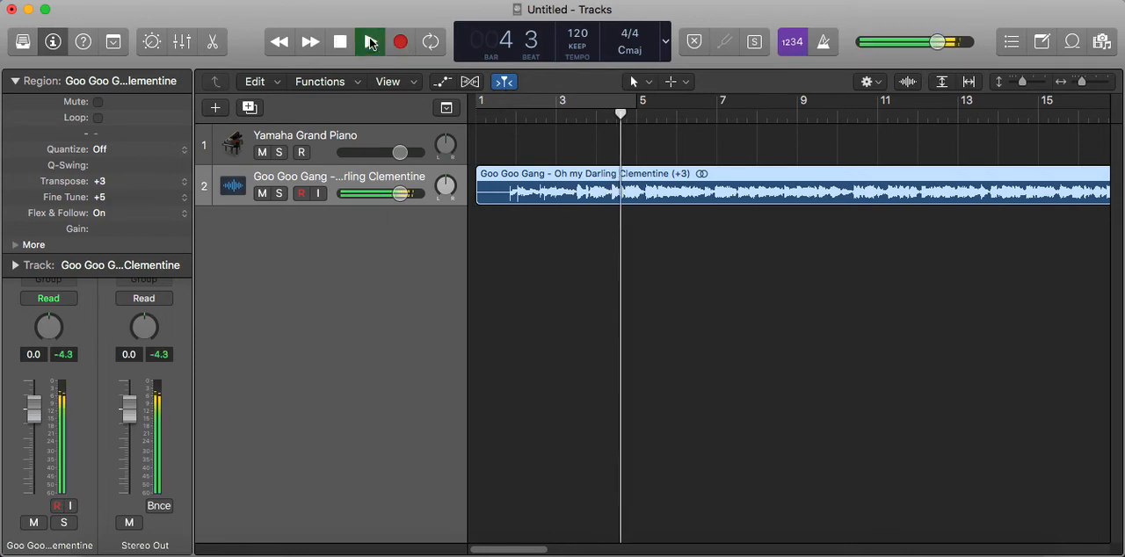
{"action": "left_click", "coordinate": [369, 41]}
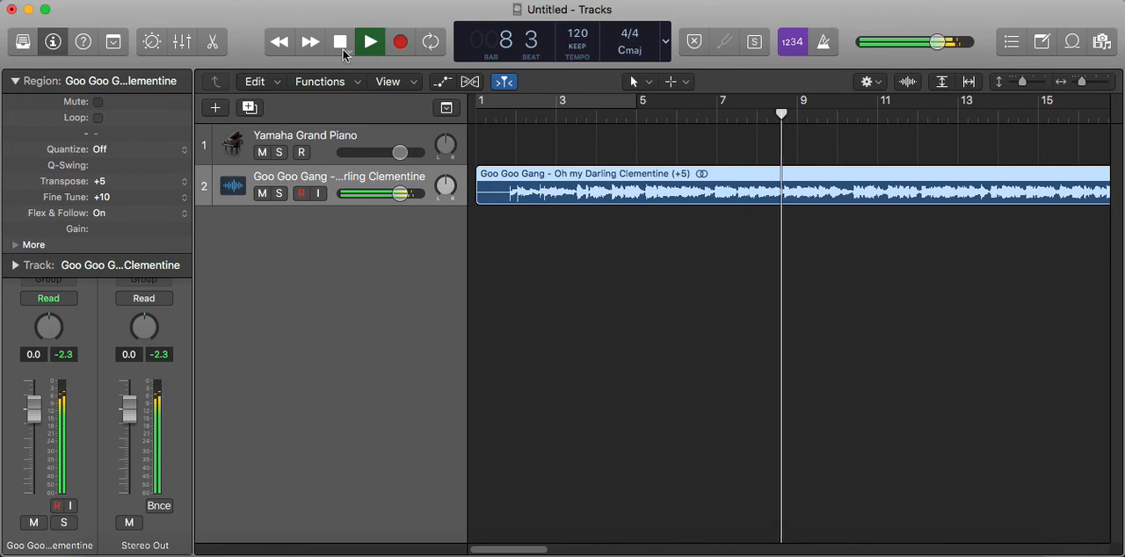
{"action": "left_click", "coordinate": [340, 41]}
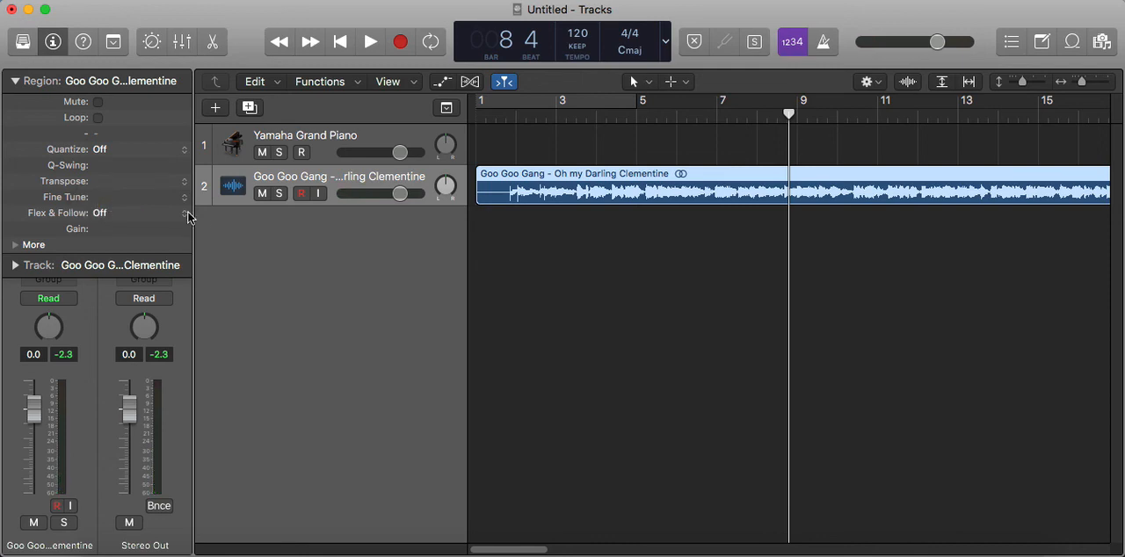
{"action": "mouse_move", "coordinate": [202, 220]}
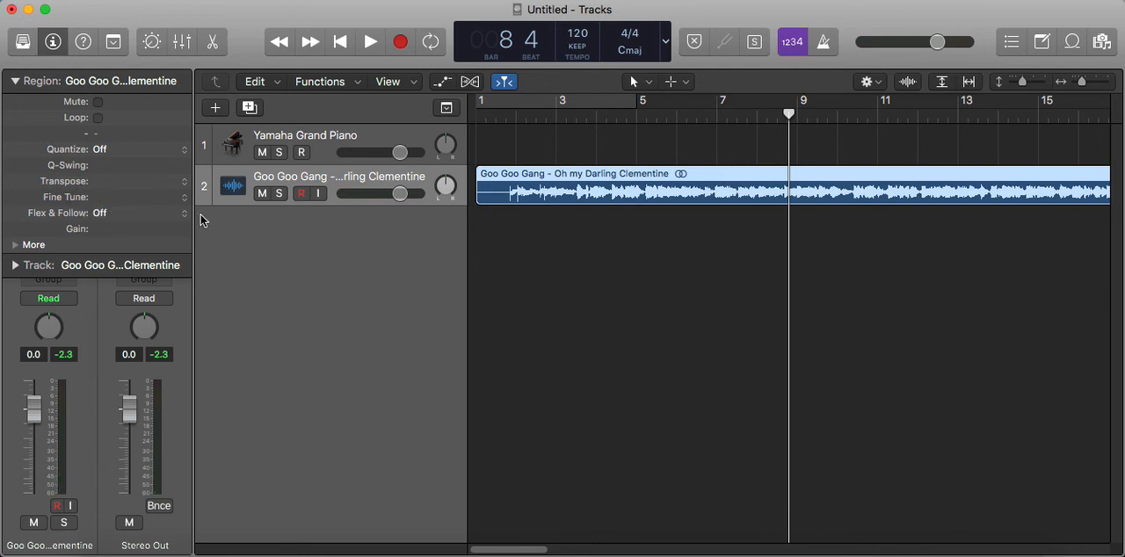